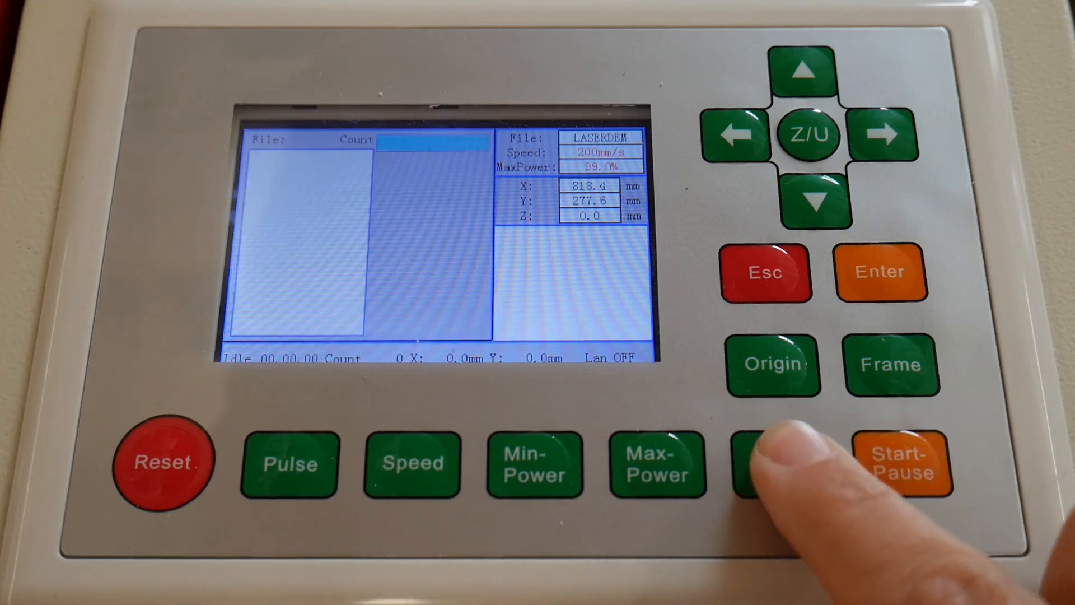
- List the design files stored on the USB drive (Udisk+) from the File menu
{"action": "left_click", "coordinate": [778, 465]}
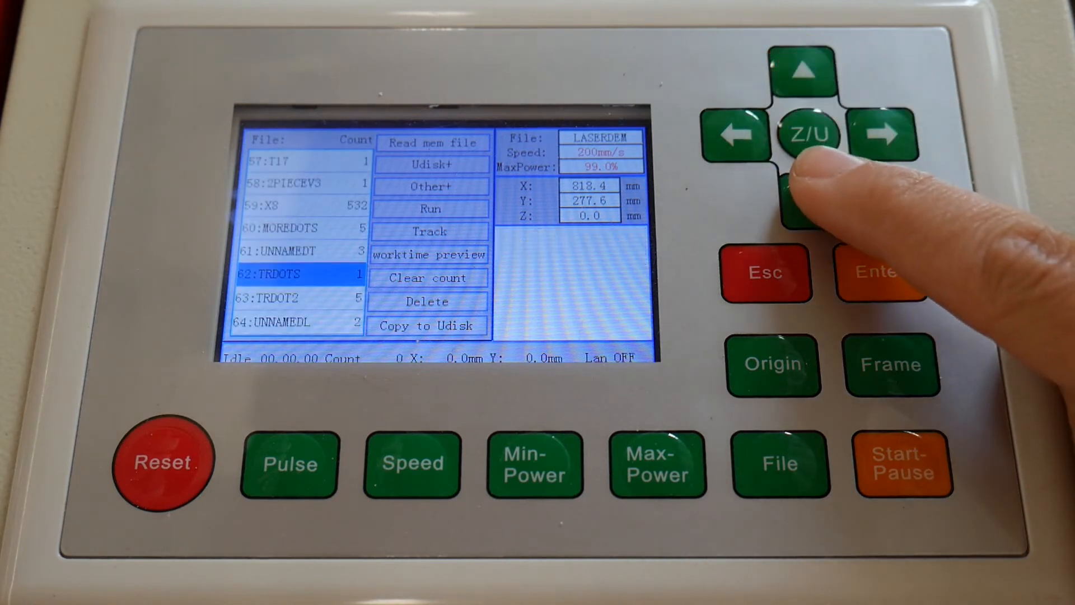
{"action": "left_click", "coordinate": [797, 206]}
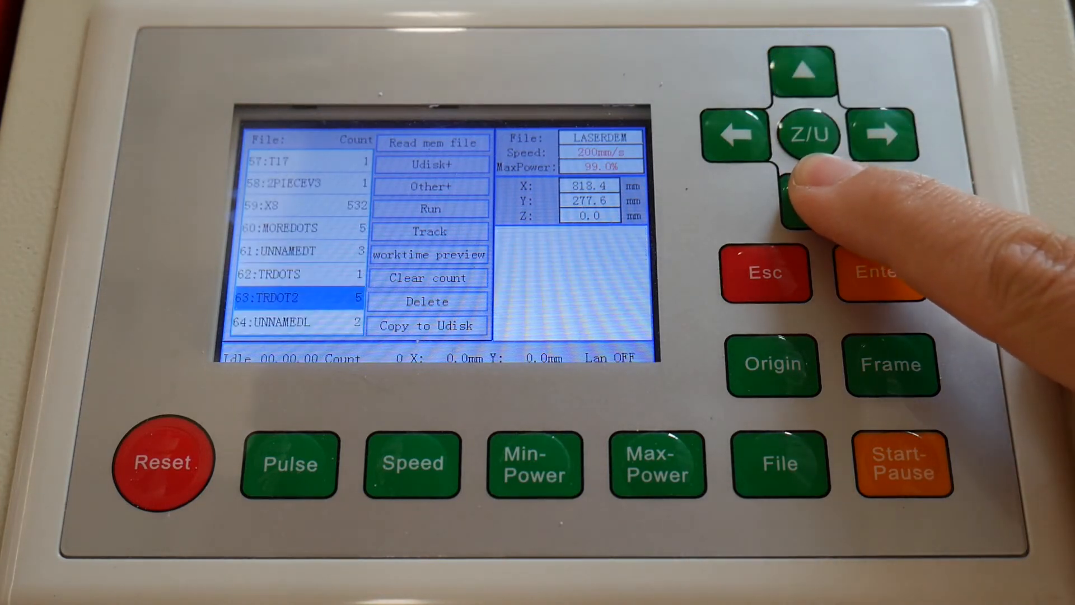
{"action": "left_click", "coordinate": [814, 203]}
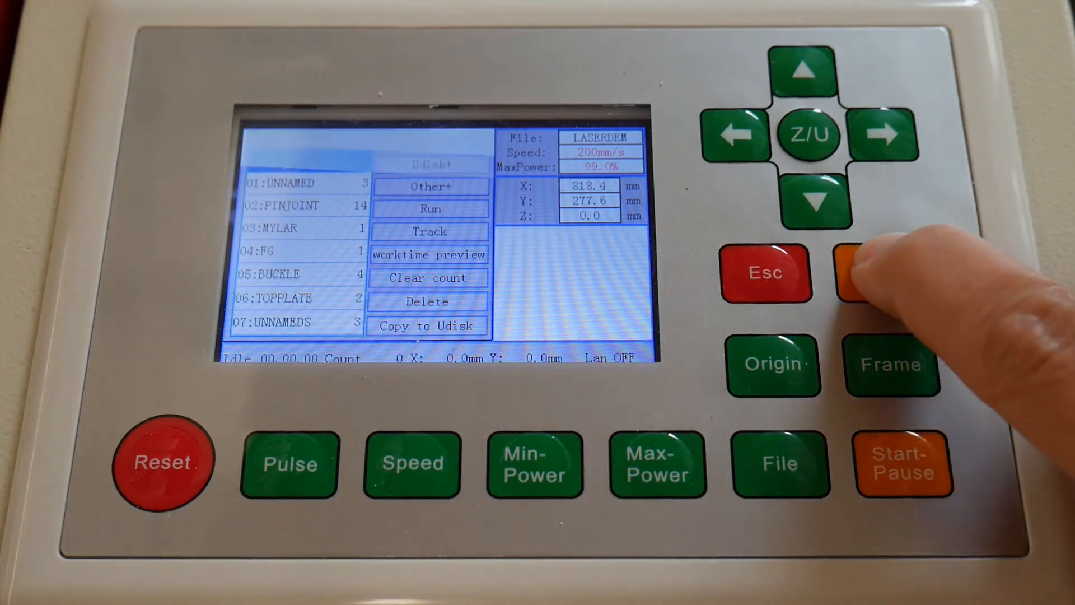
- Read the TechSpark logo file from the USB drive into the controller as the current job
{"action": "left_click", "coordinate": [880, 272]}
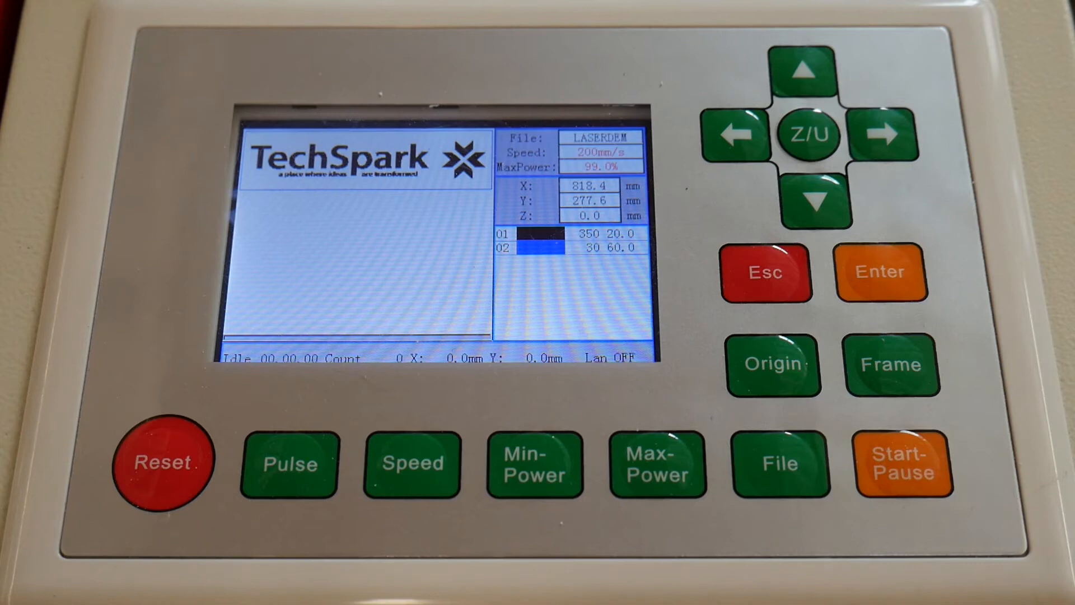
{"action": "left_click", "coordinate": [891, 365]}
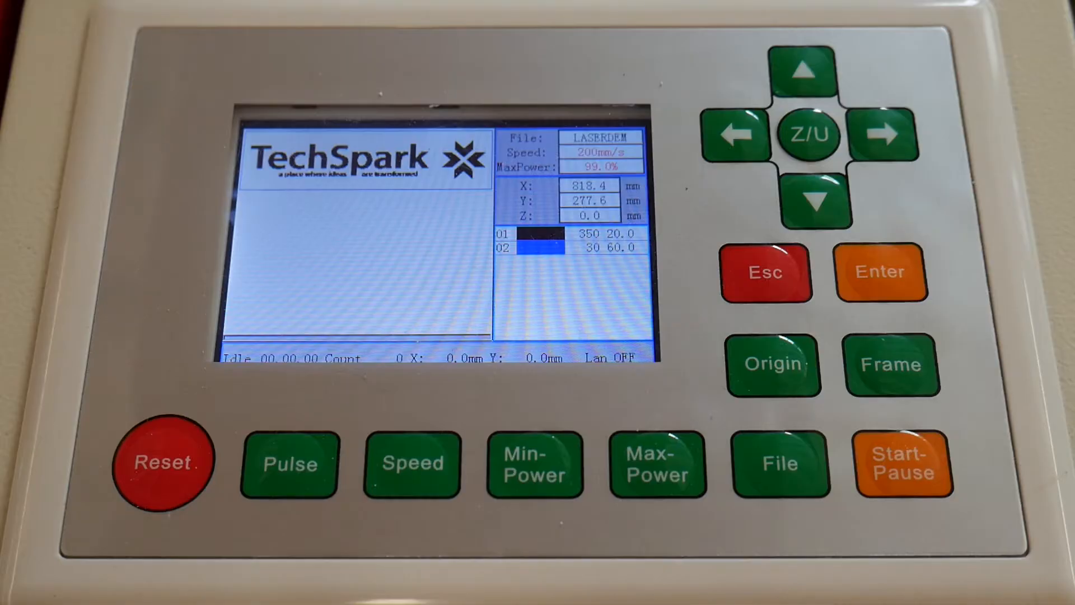
- Run the TechSpark job at 350 mm/s and 20% power, leaving it paused
{"action": "left_click", "coordinate": [902, 462]}
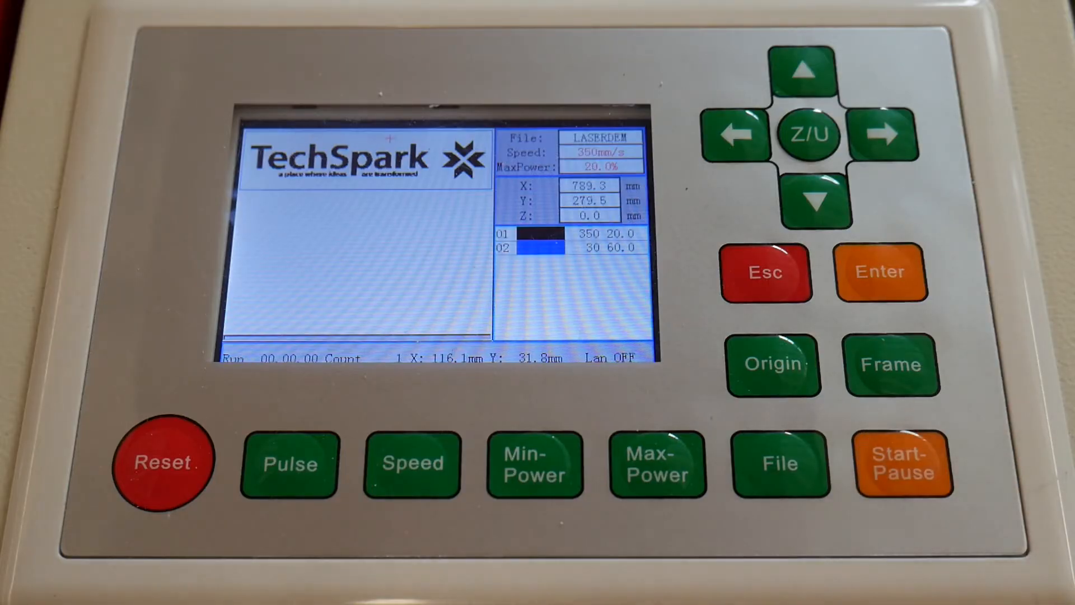
{"action": "left_click", "coordinate": [901, 464]}
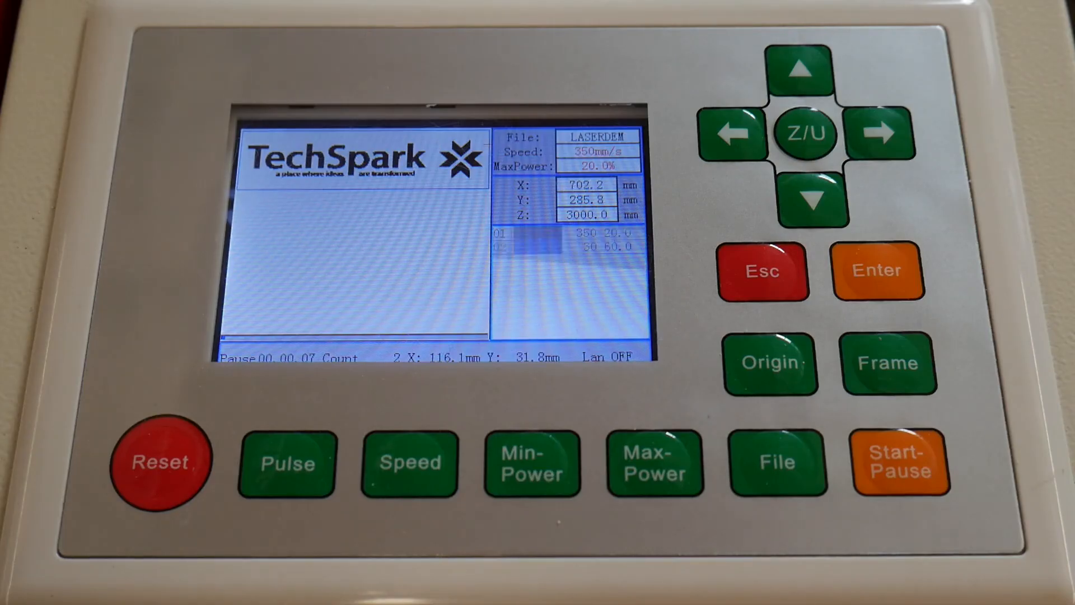
- Resume the paused TechSpark job with Start-Pause so it runs again
{"action": "left_click", "coordinate": [900, 463]}
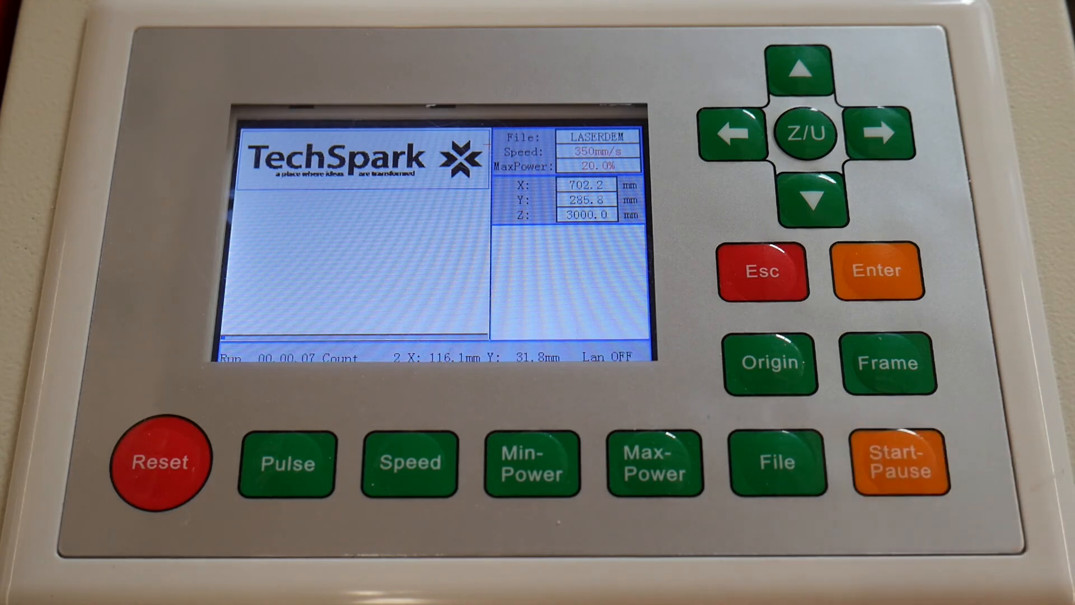